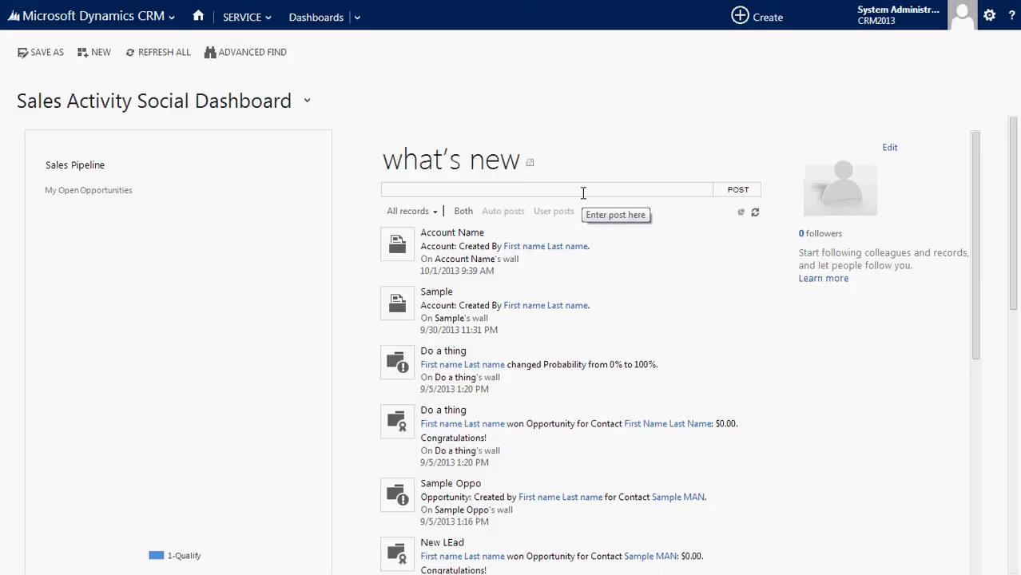
- Navigate from the social activity dashboard toward the Sales accounts list
click(552, 189)
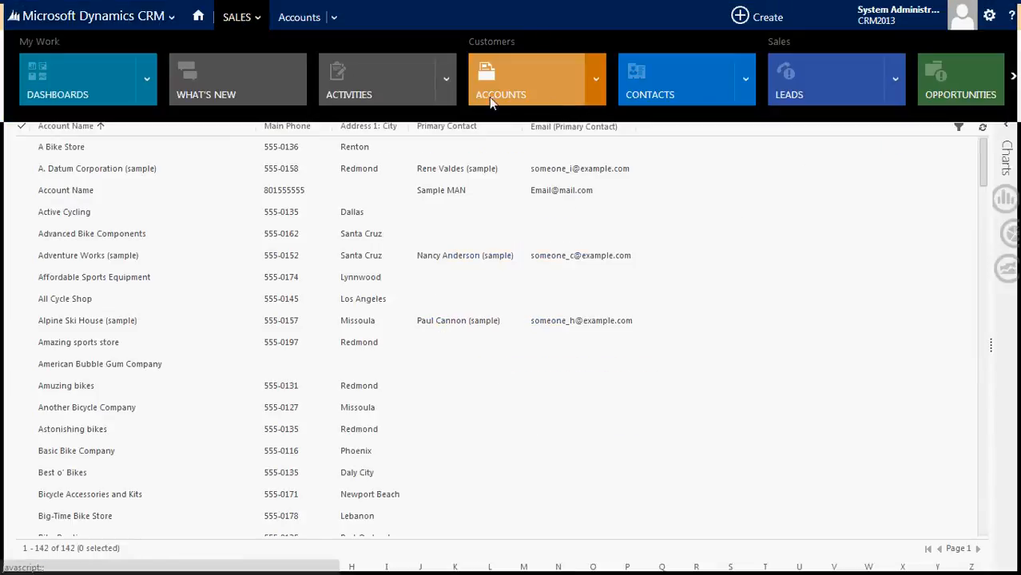
- Start a quick-create contact from A Bike Store's Contacts subgrid, inspect the carried-over address and empty Fax, then cancel it
click(501, 80)
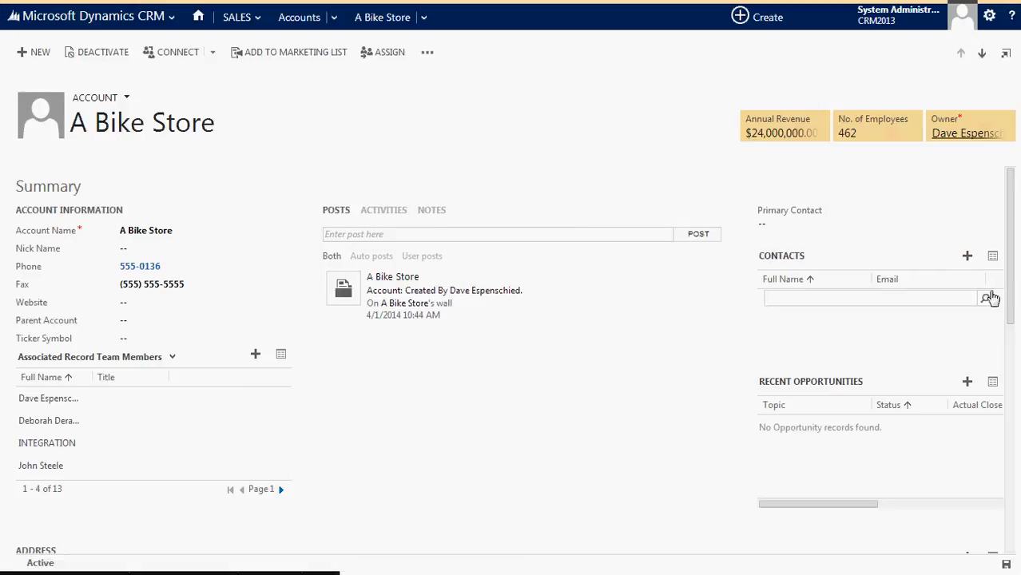
click(870, 298)
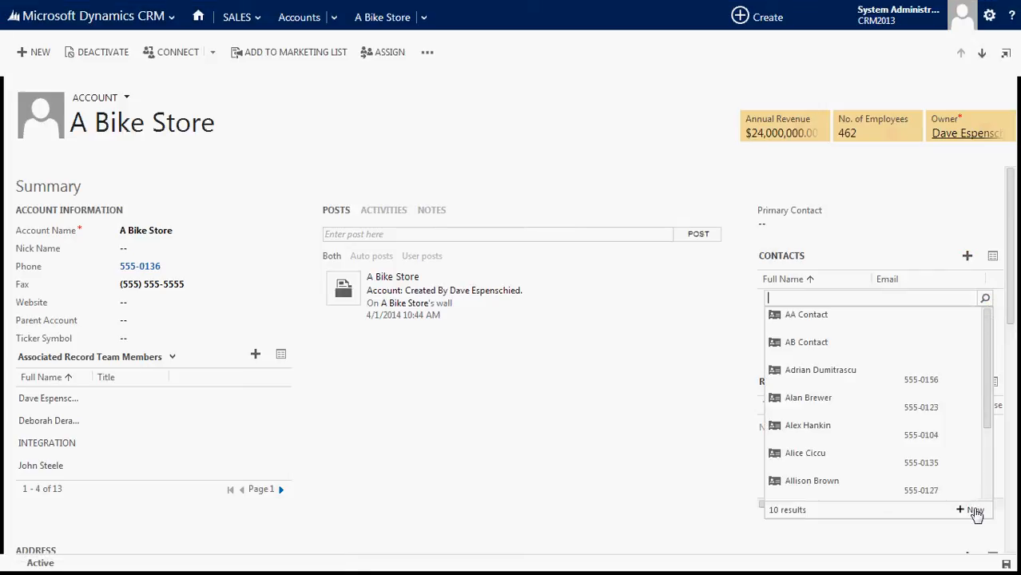
click(973, 510)
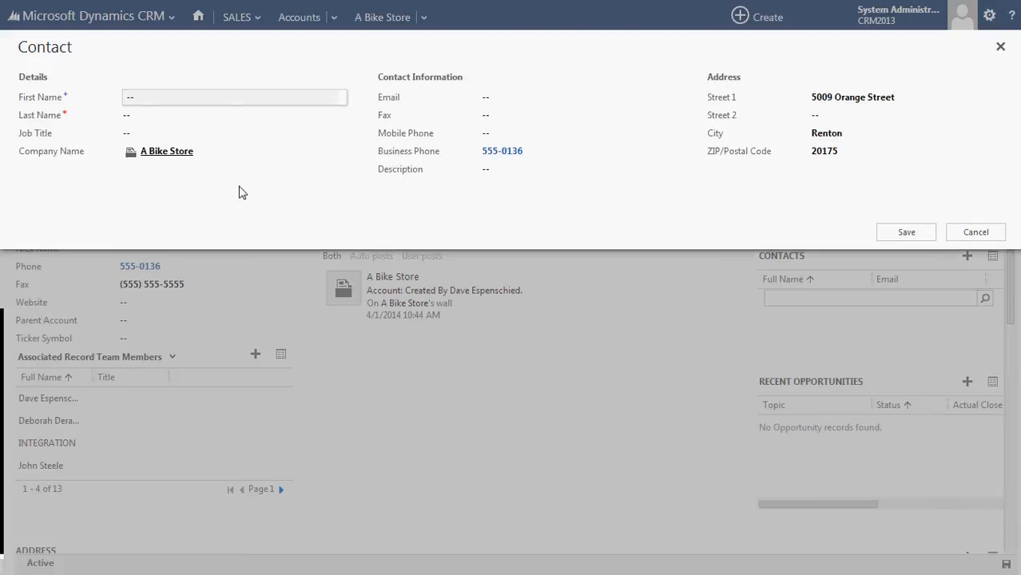
mouse_move(56, 184)
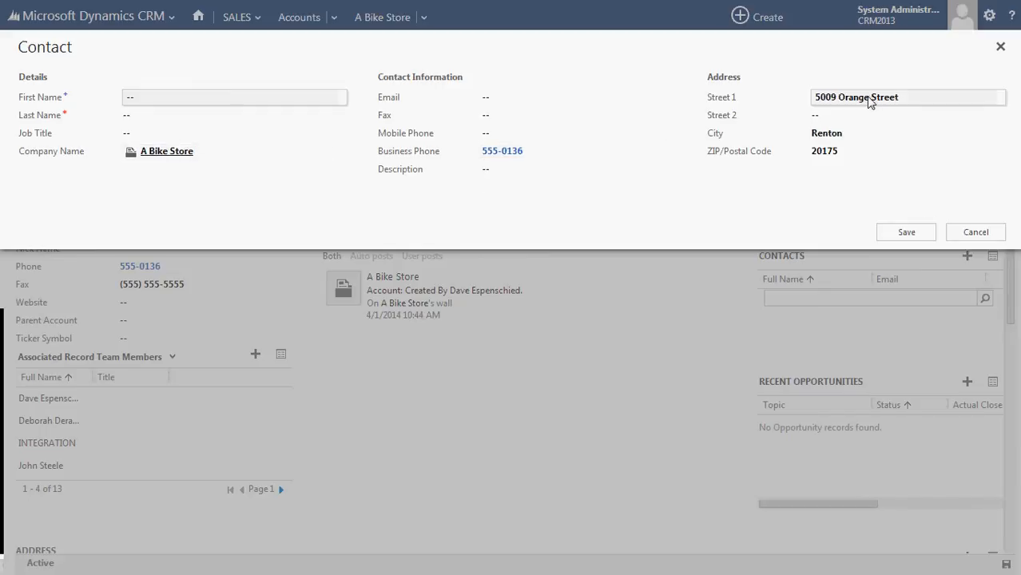
click(908, 115)
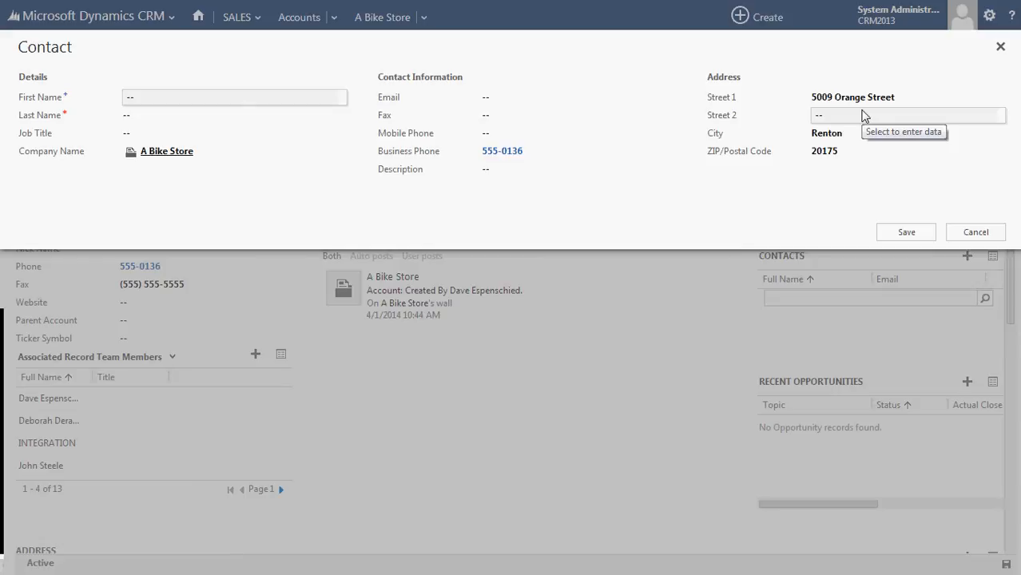
mouse_move(229, 277)
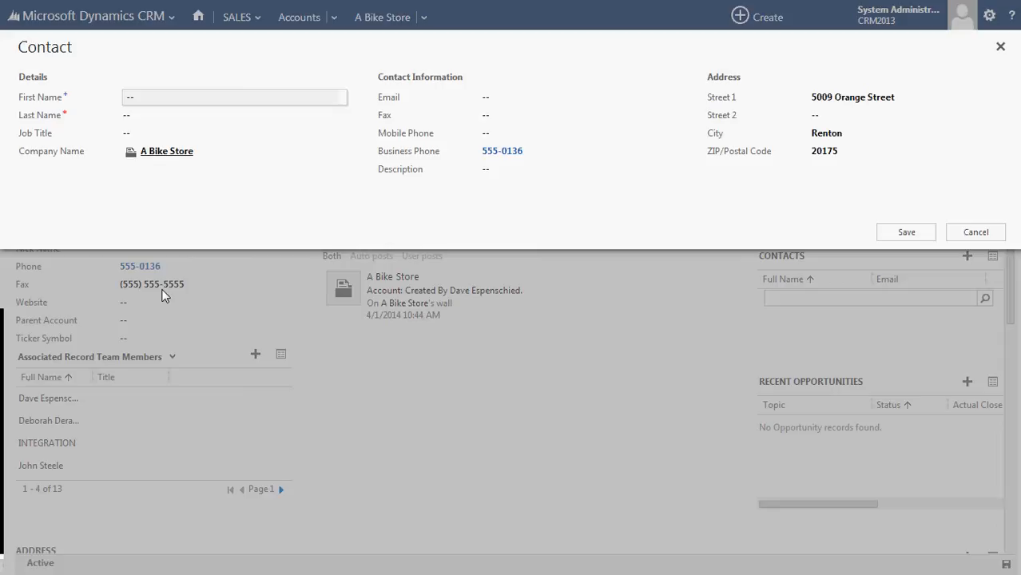
mouse_move(212, 293)
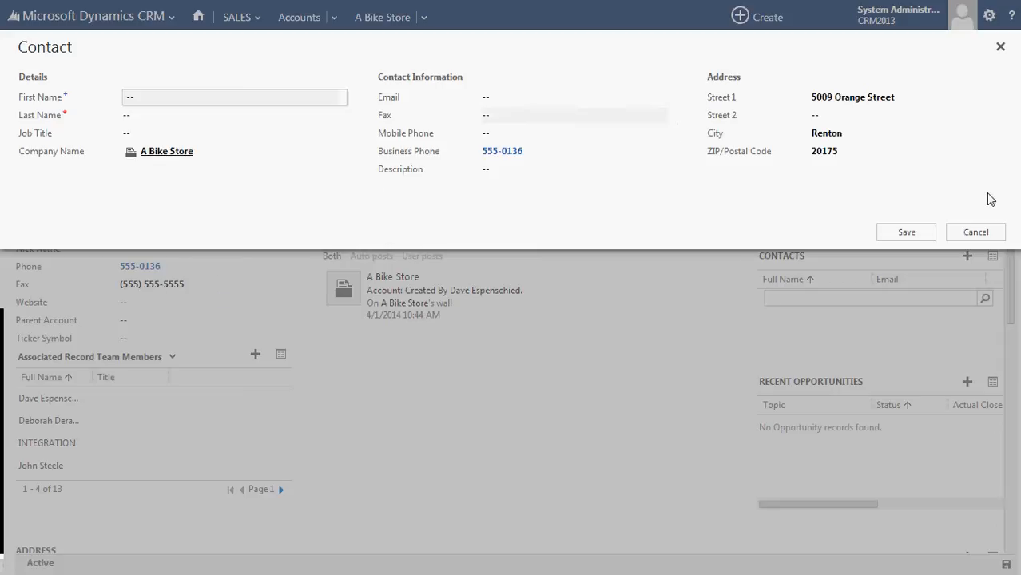
mouse_move(975, 232)
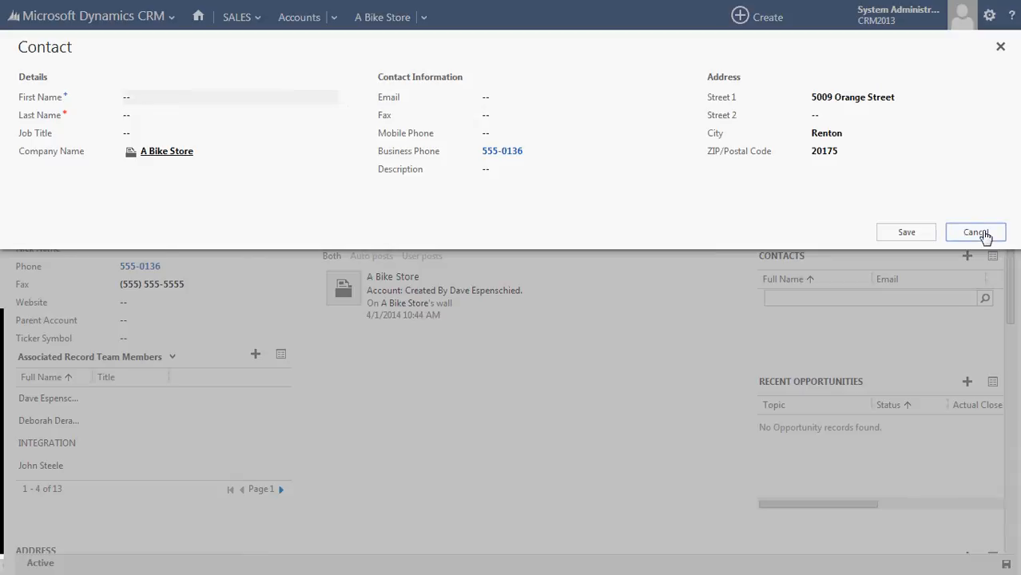
click(975, 232)
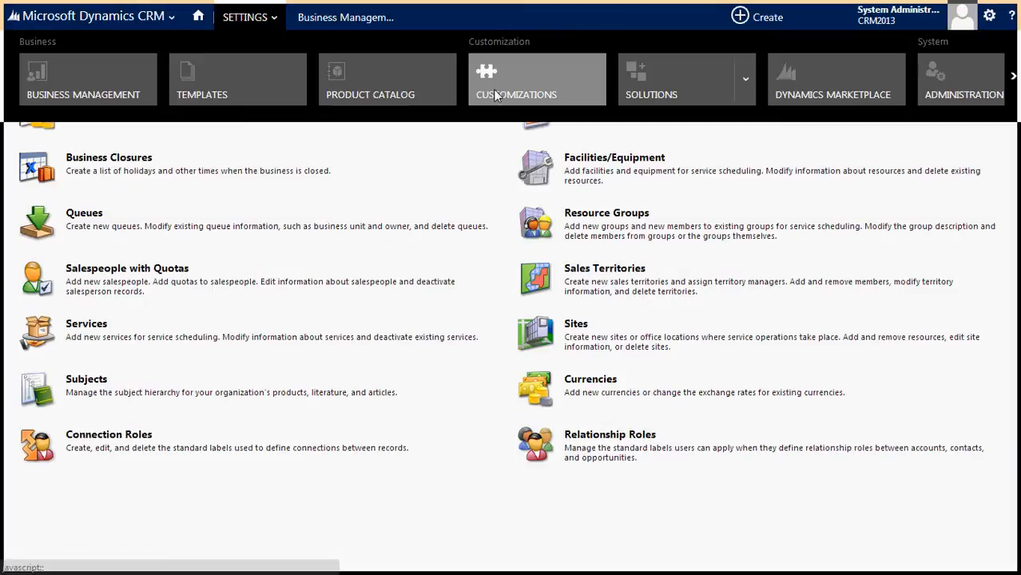
- Reach Settings > Customizations > Customize the System and expand Entities to the Account entity
click(516, 80)
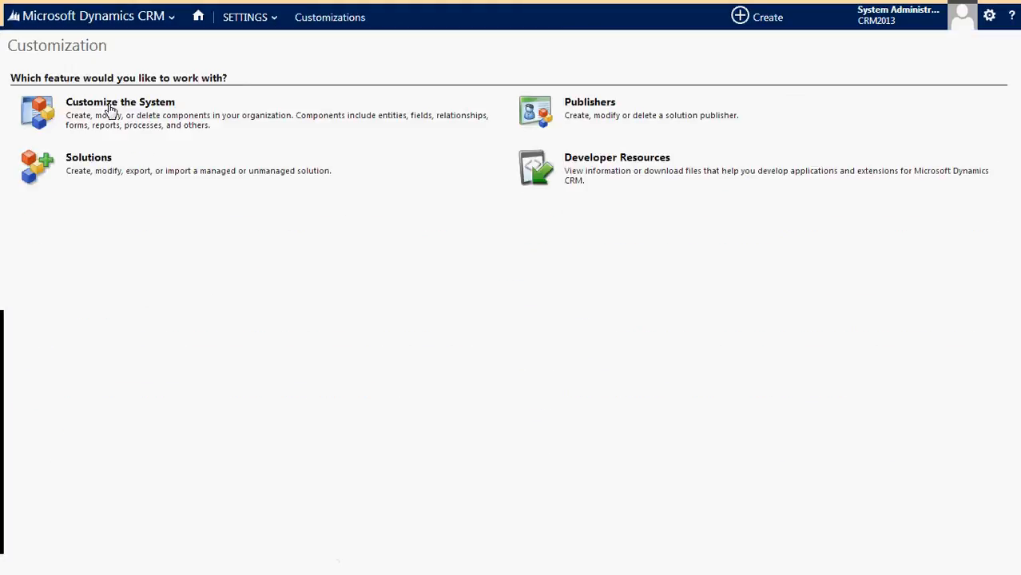
click(120, 102)
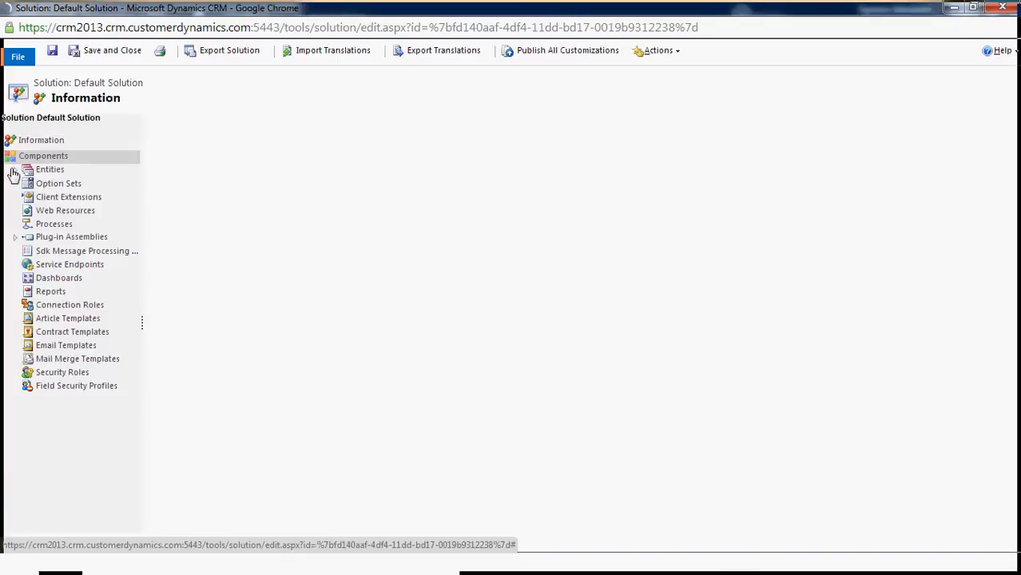
click(49, 169)
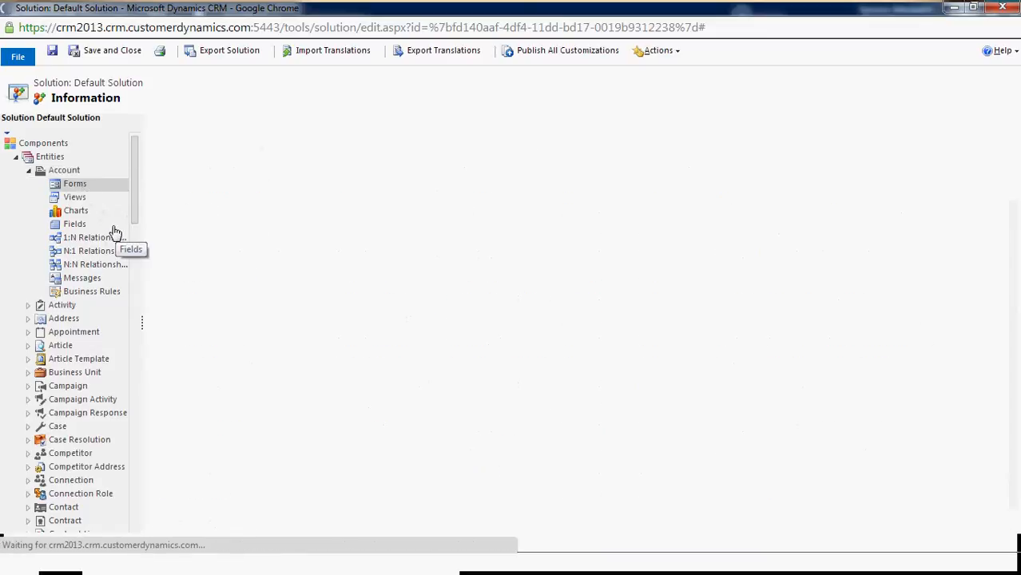
- Review the Fax field's Details on the Account main form, then close back to the Account forms list
click(75, 183)
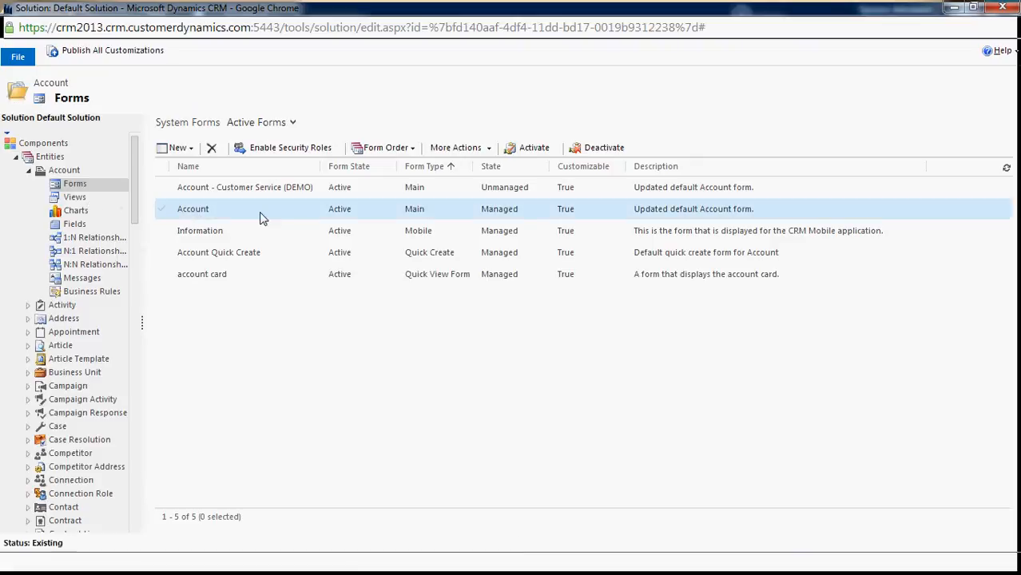
double_click(193, 208)
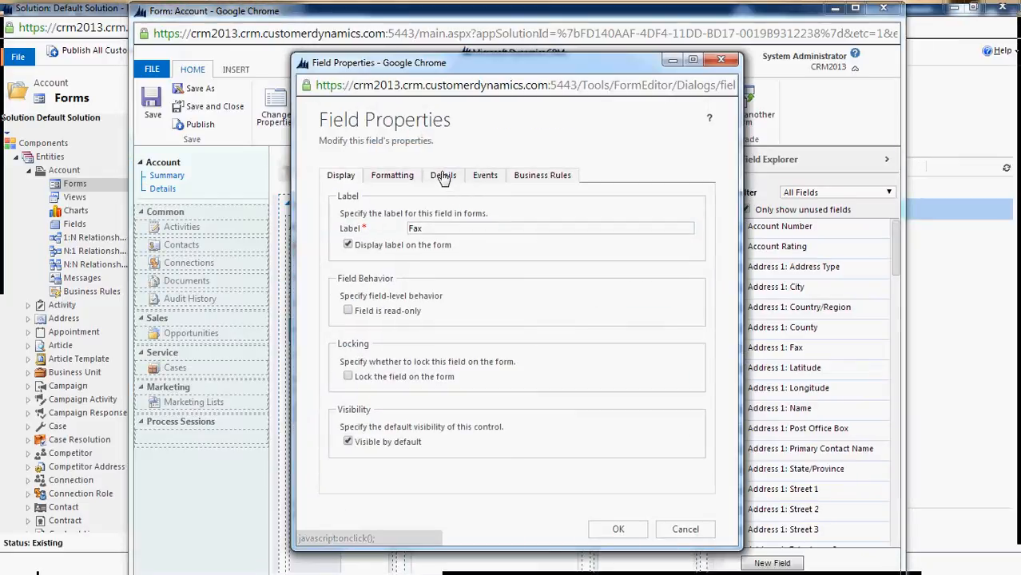
click(444, 175)
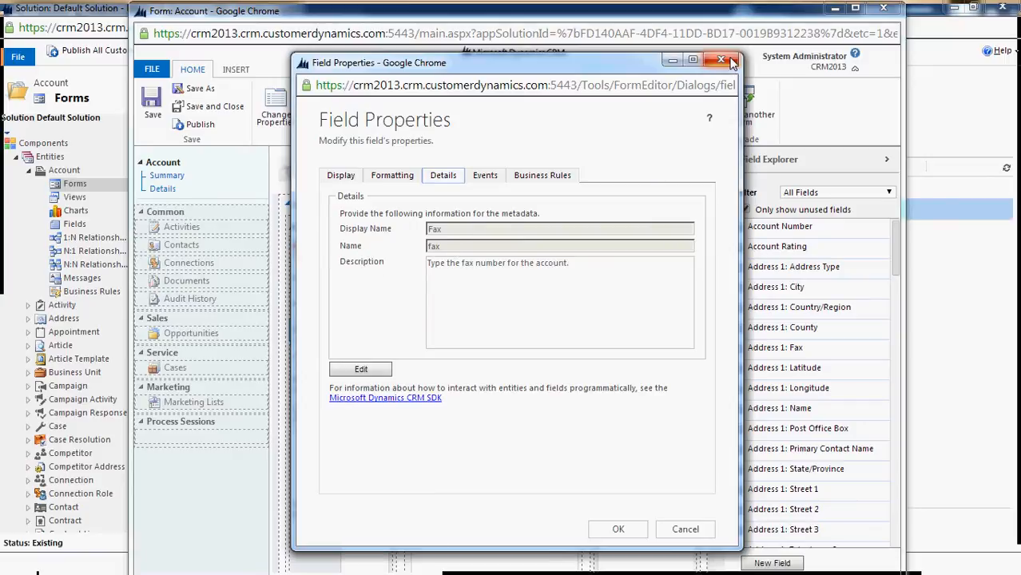
click(720, 59)
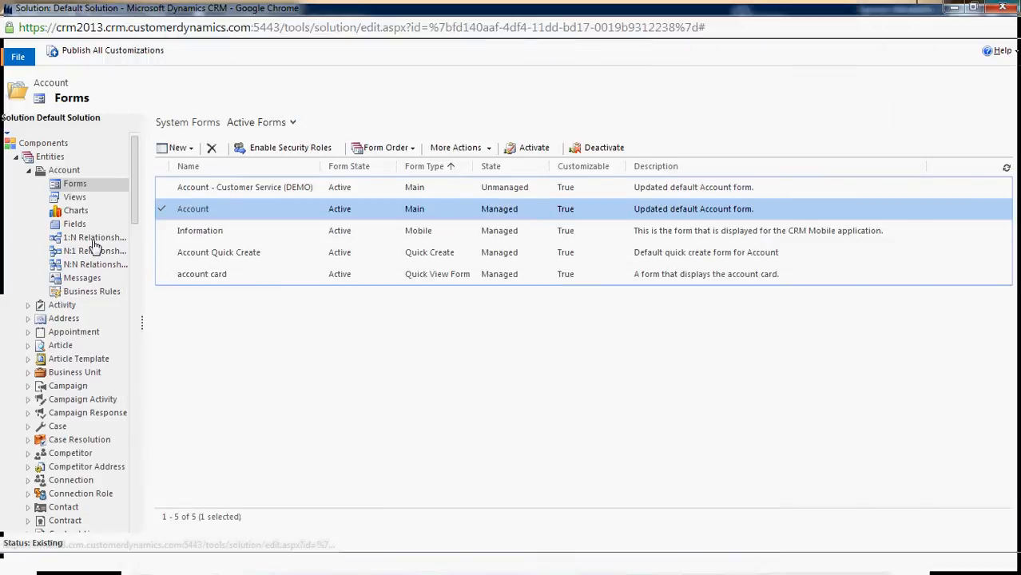
mouse_move(88, 237)
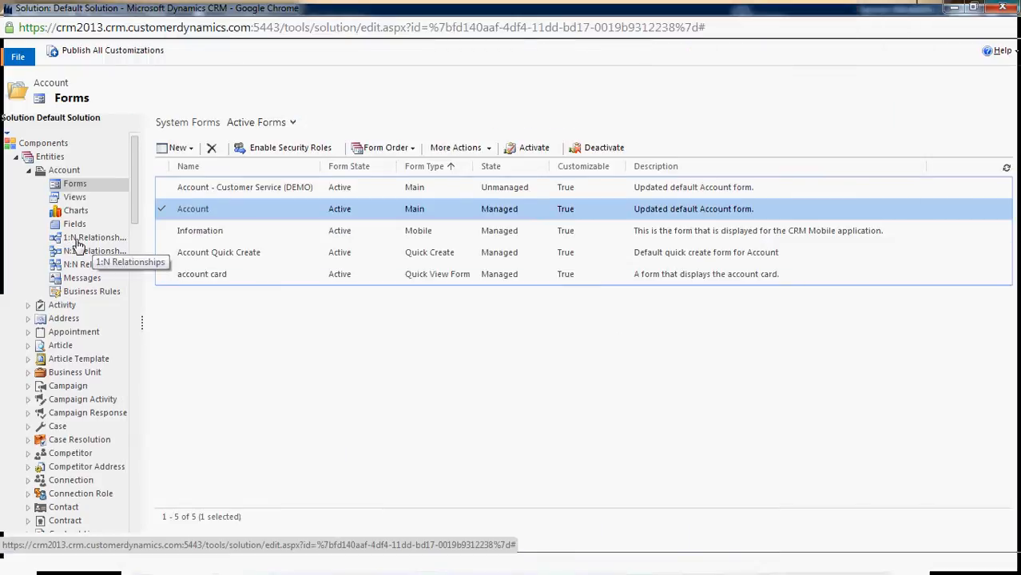
- From Account's 1:N Relationships, view the contact_customer_accounts relationship's 19 field mappings
click(96, 237)
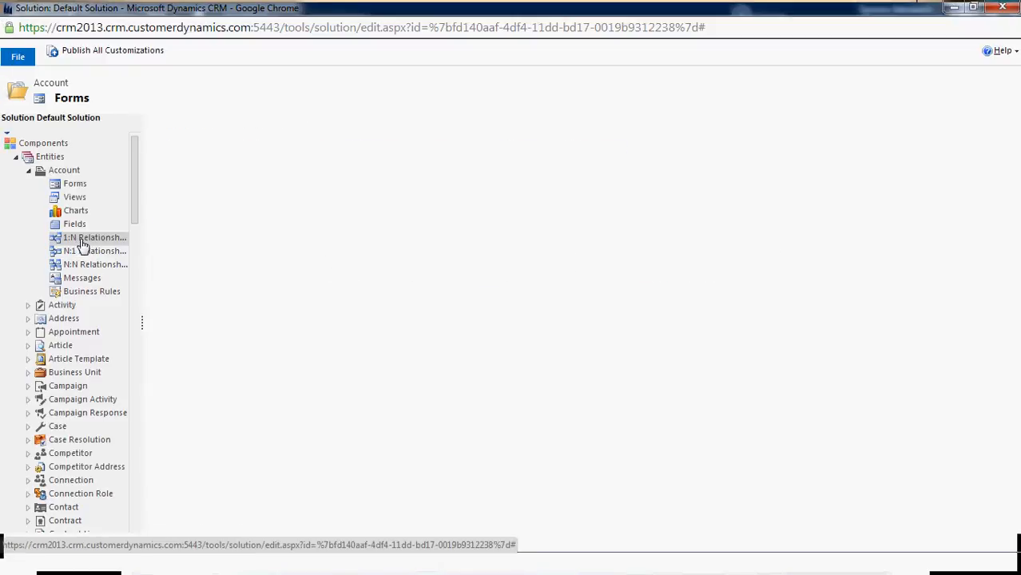
click(95, 237)
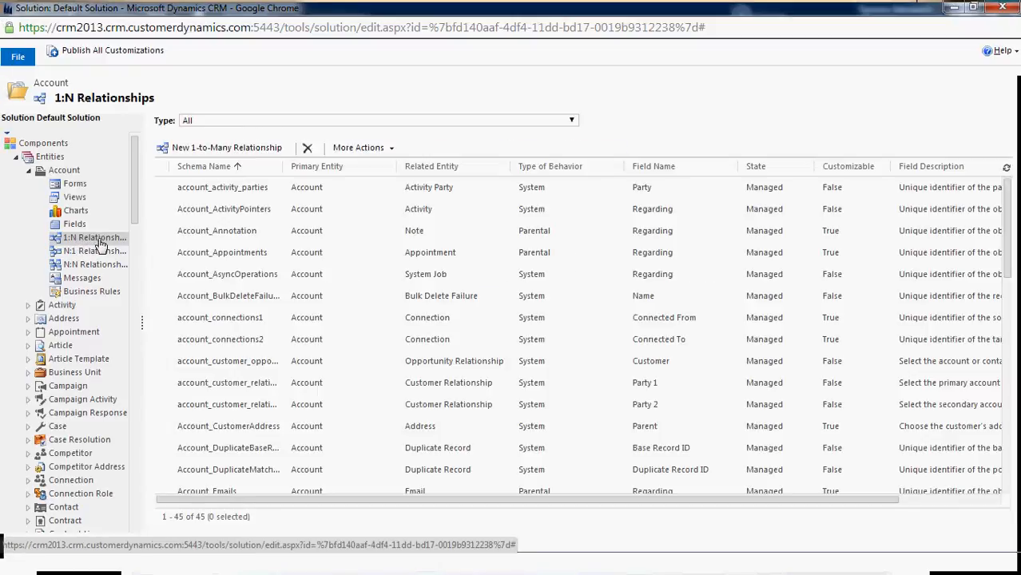
click(220, 318)
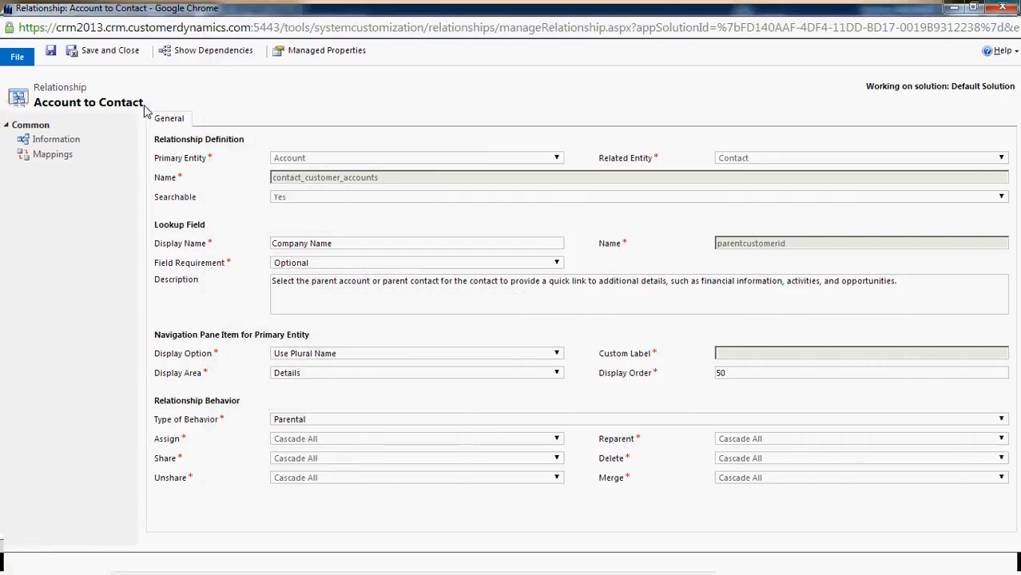
click(52, 155)
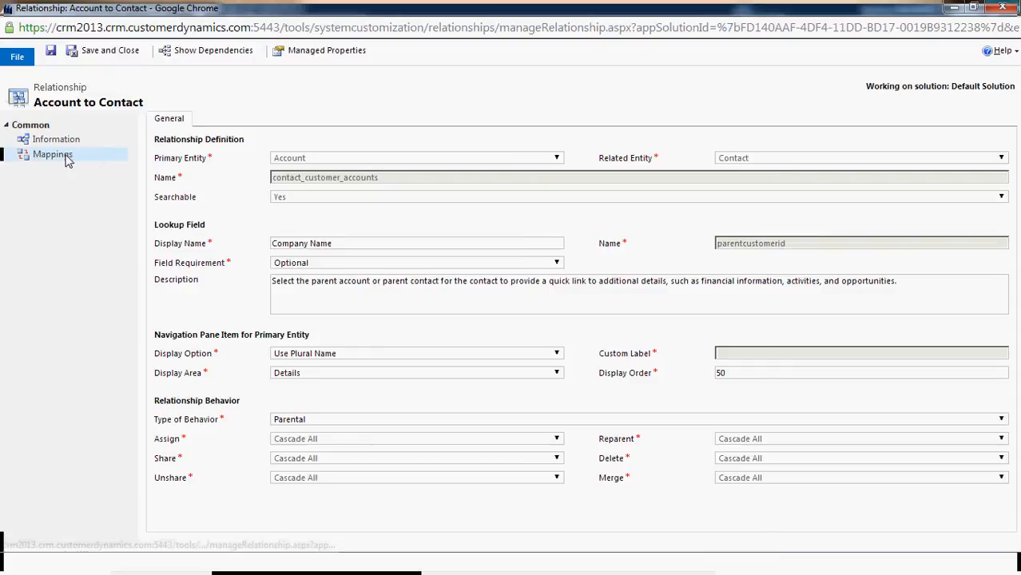
click(52, 154)
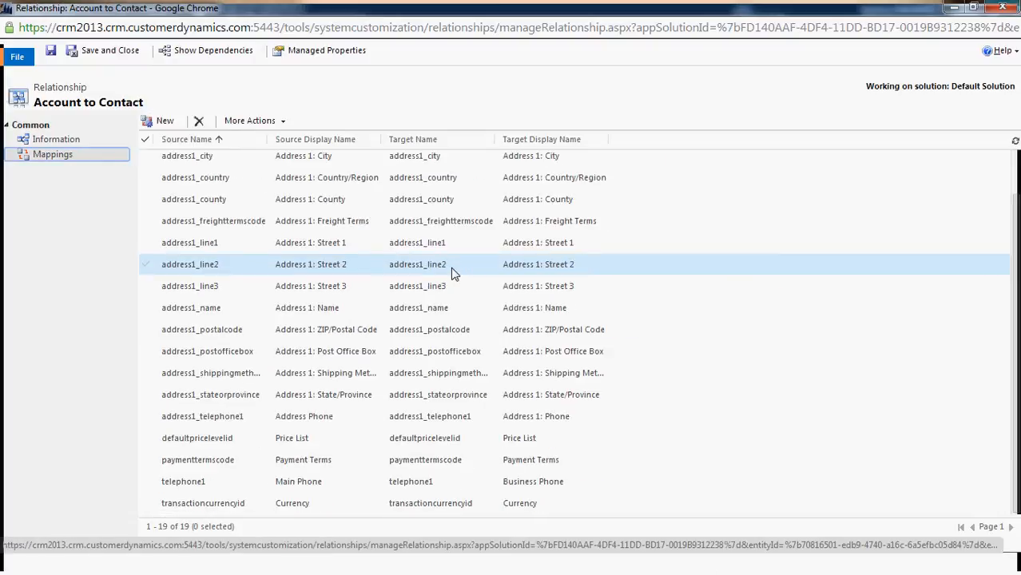
- Add a new mapping from Account fax to Contact fax and confirm it with OK
click(165, 120)
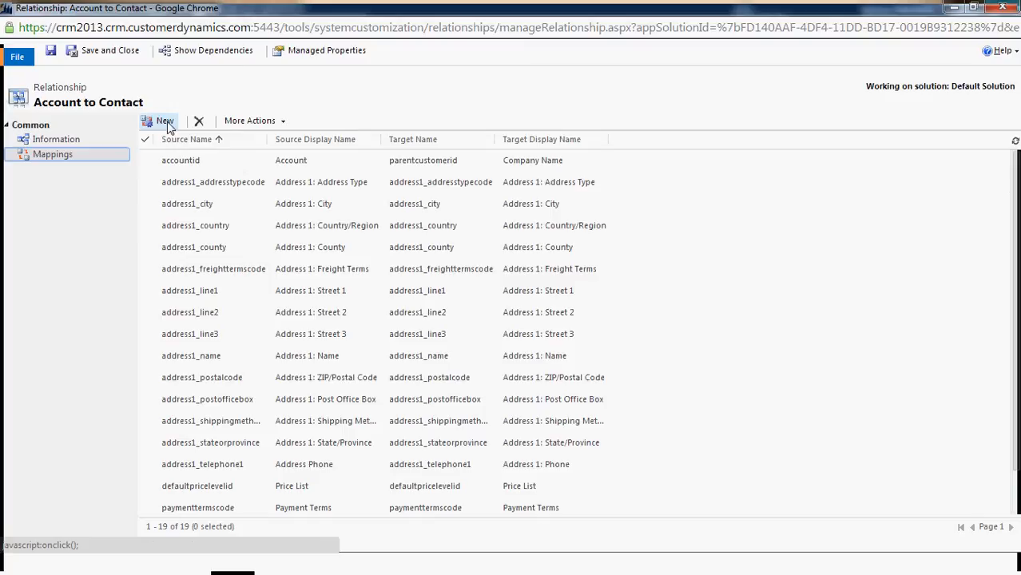
click(165, 121)
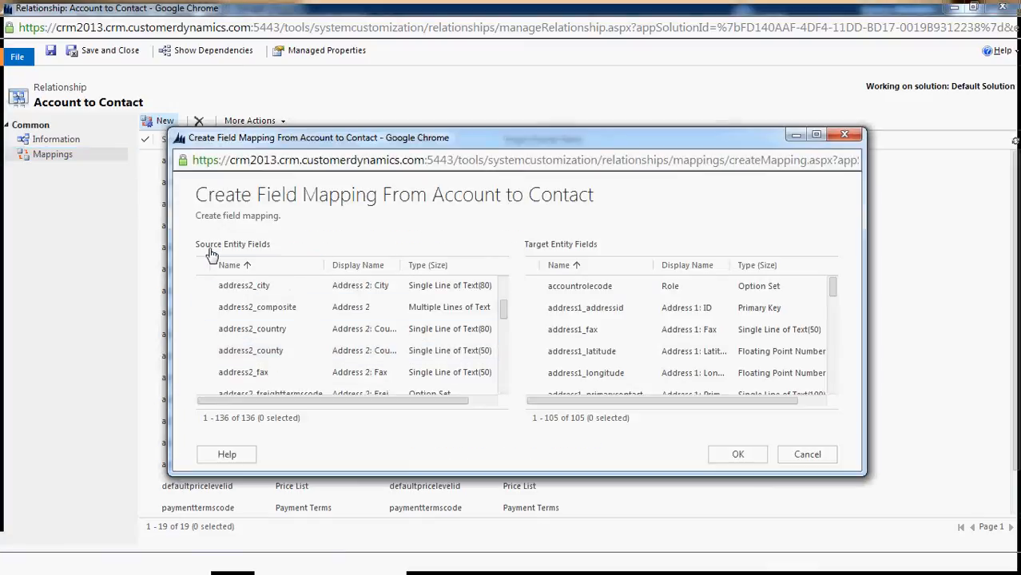
mouse_move(503, 257)
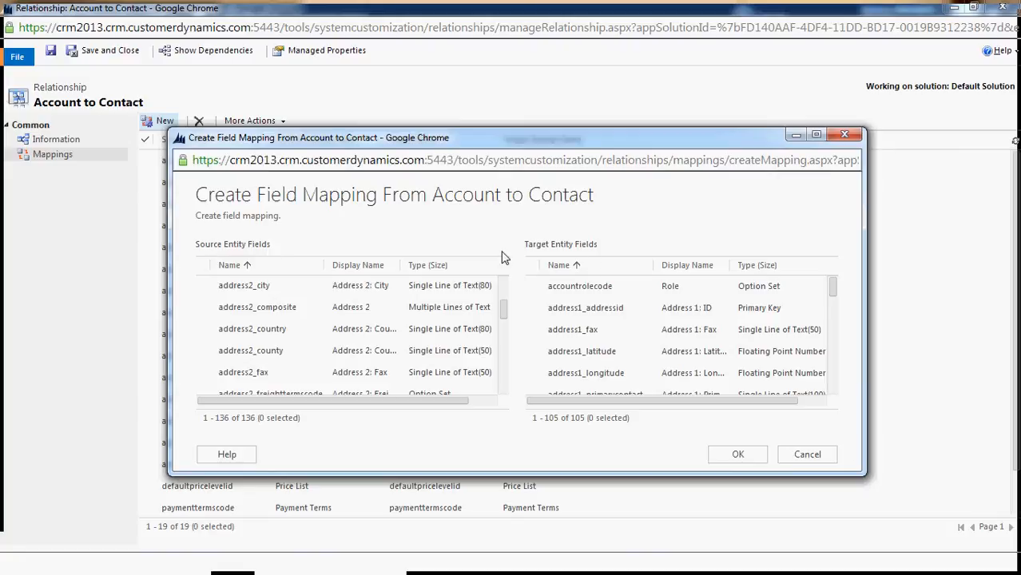
scroll(down, 3)
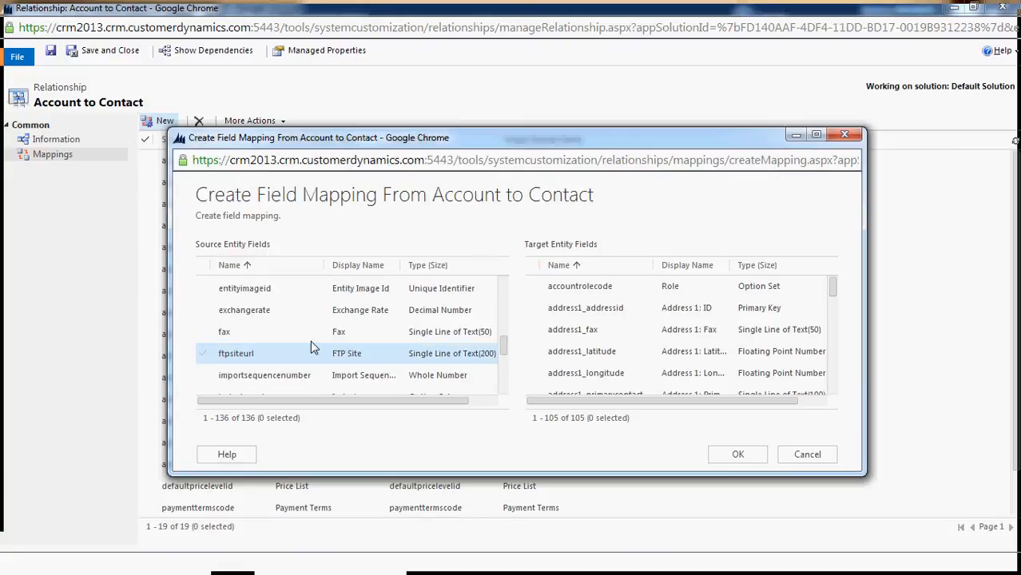
click(223, 331)
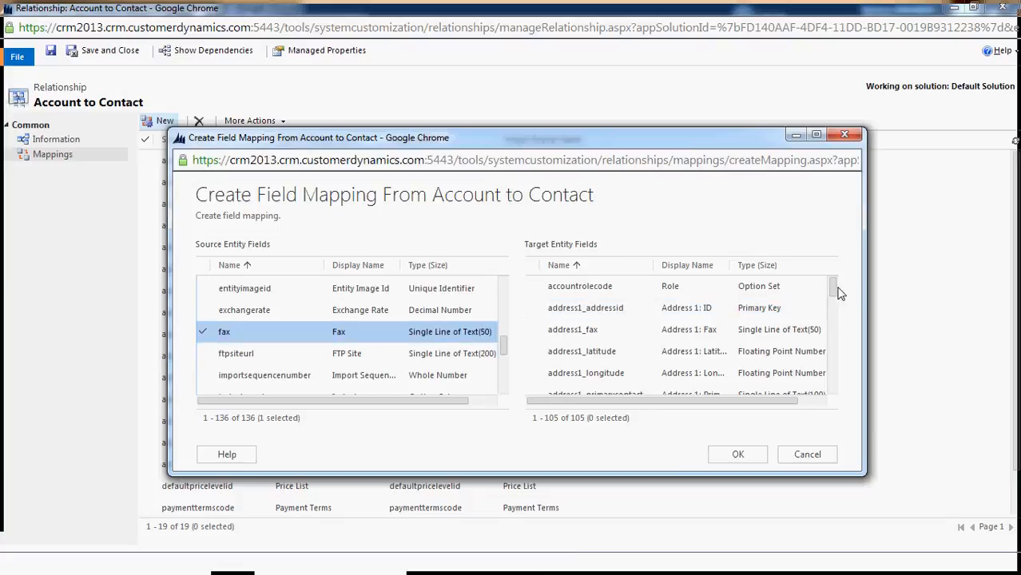
scroll(down, 3)
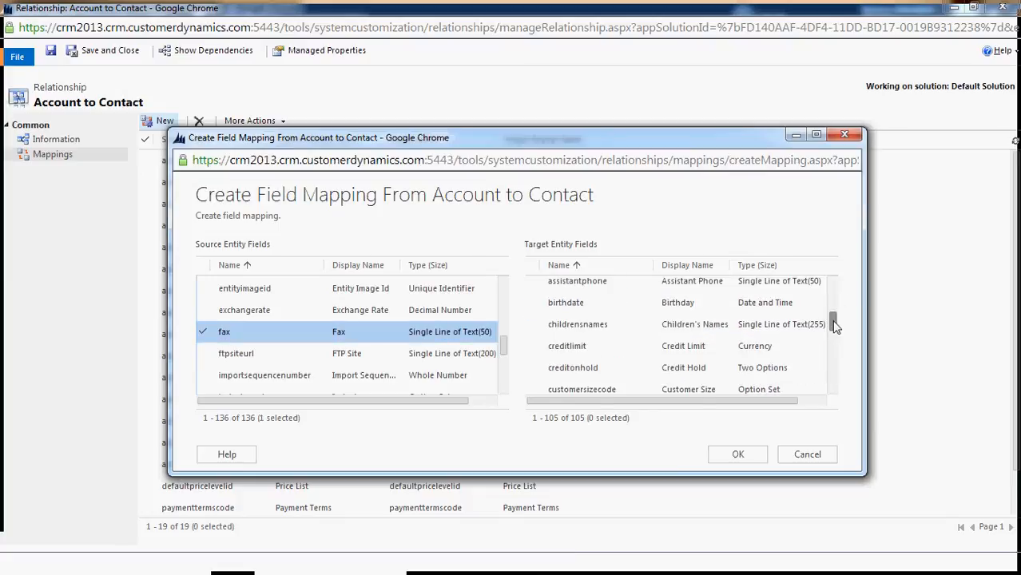
scroll(down, 3)
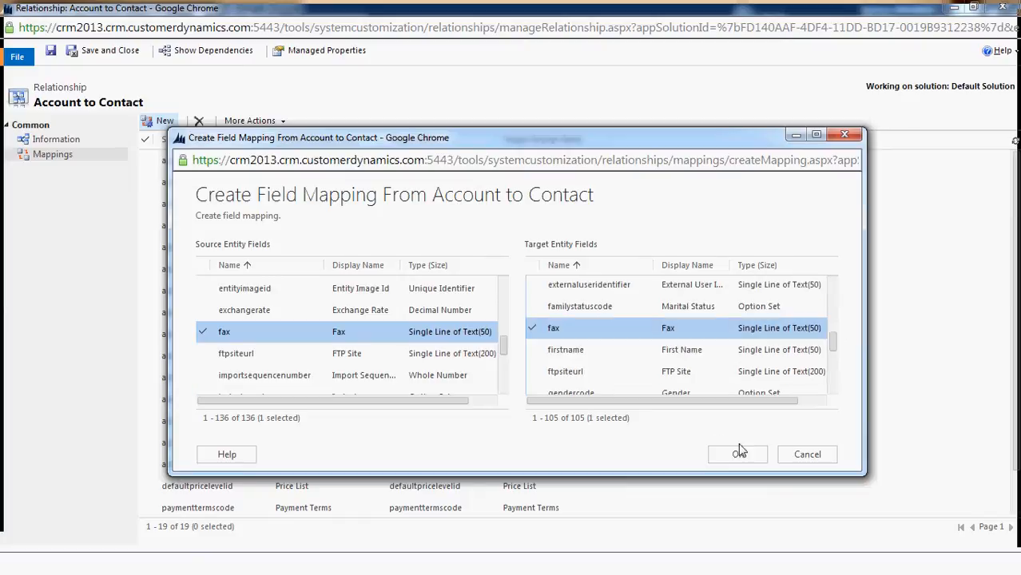
click(738, 454)
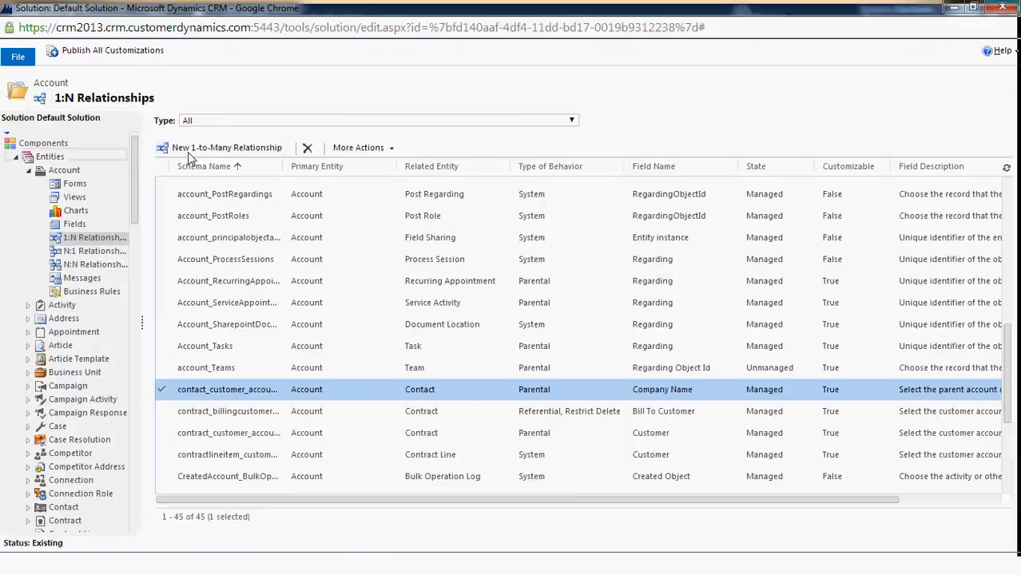
- Leave the Default Solution customization window to head back toward Sales > Accounts
click(113, 50)
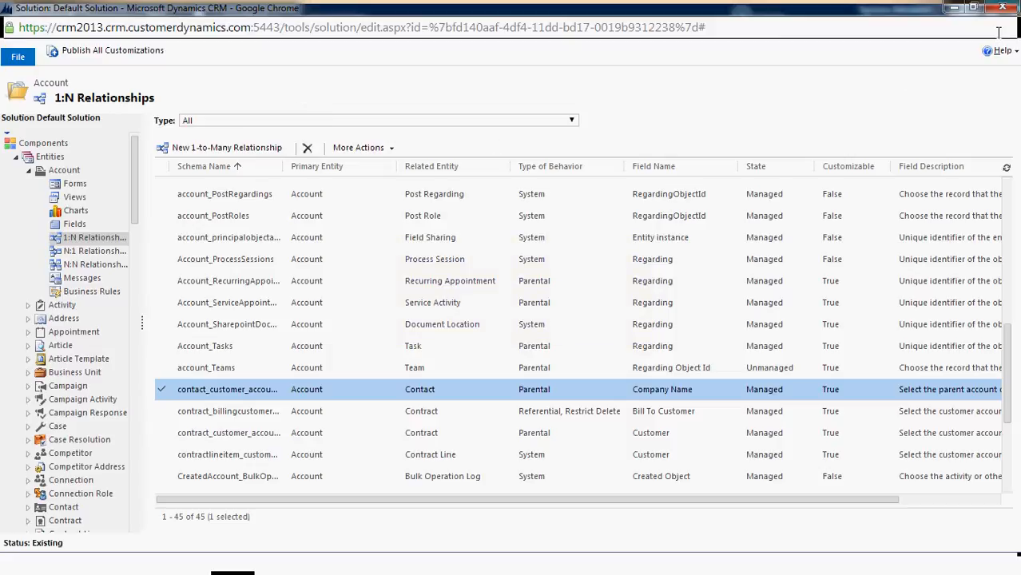
mouse_move(594, 243)
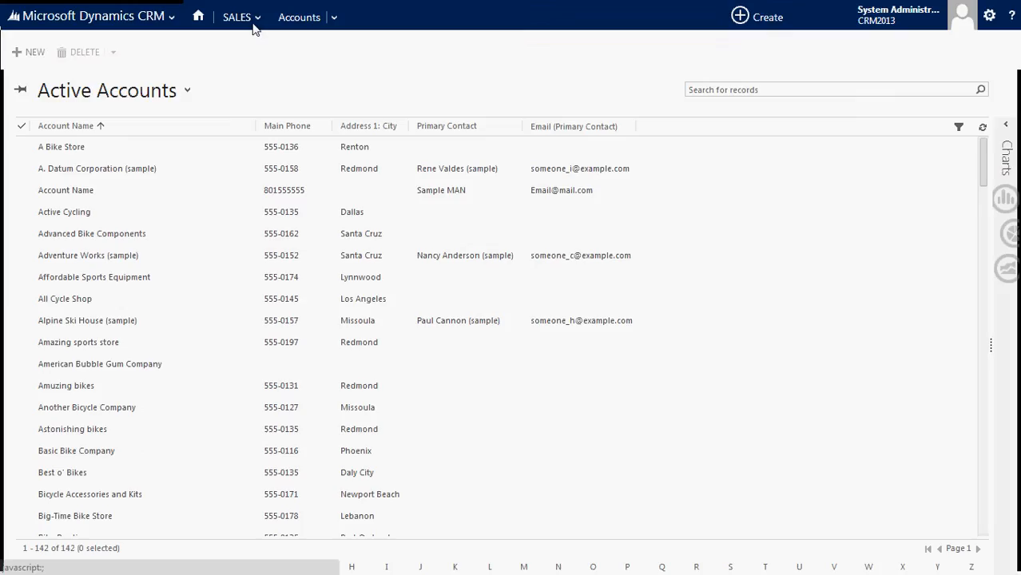
click(236, 17)
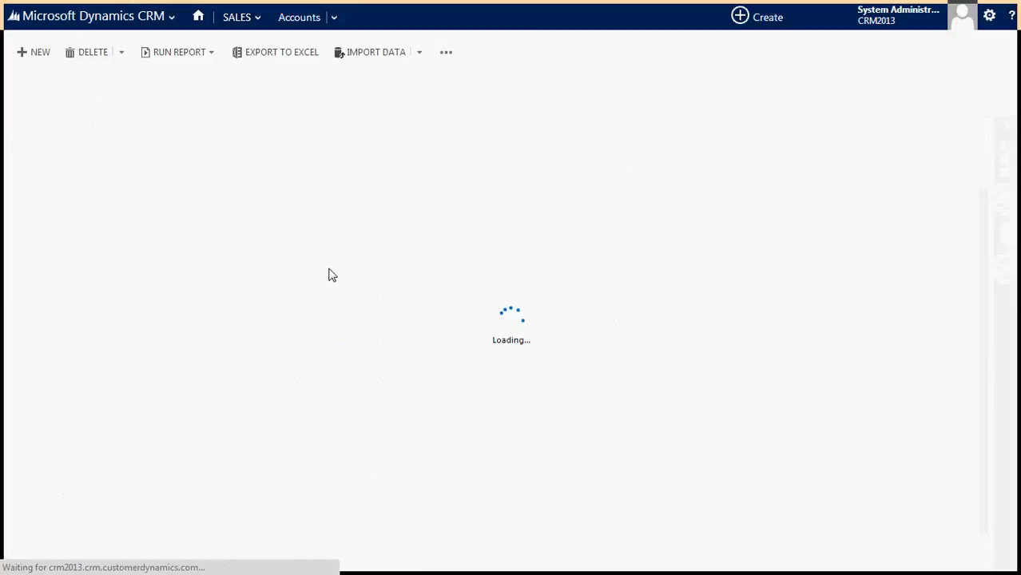
mouse_move(655, 300)
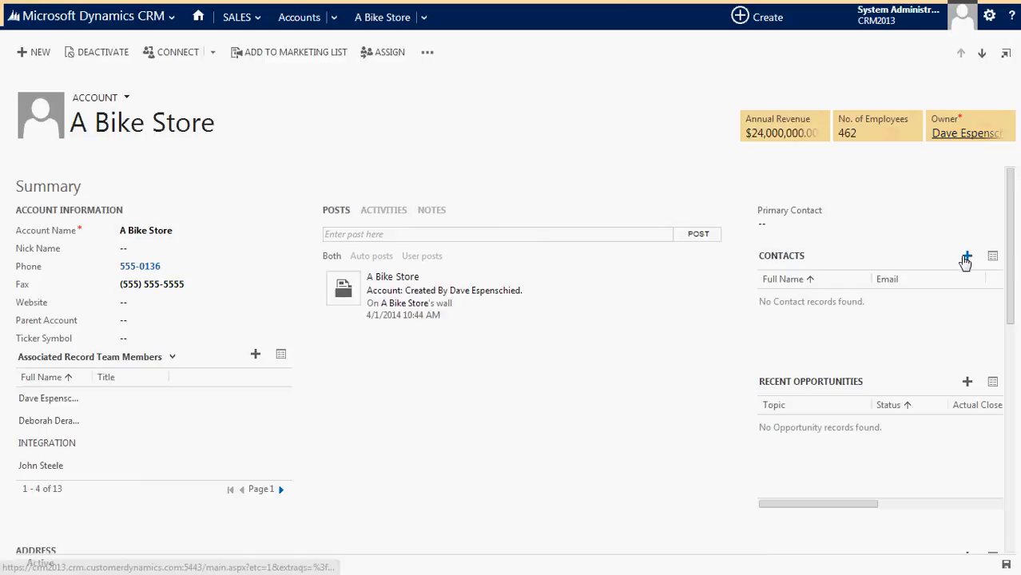
click(155, 284)
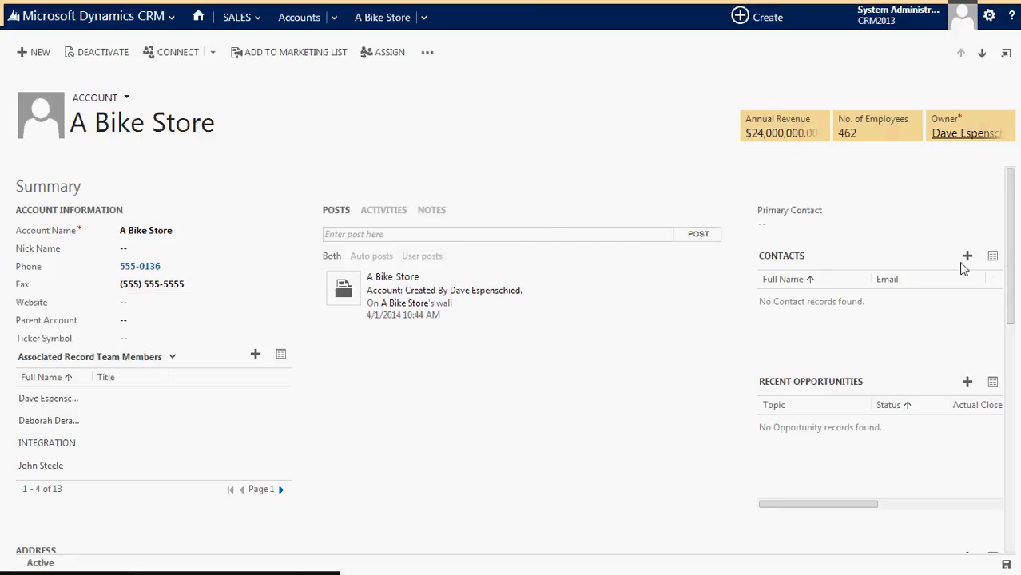
click(967, 256)
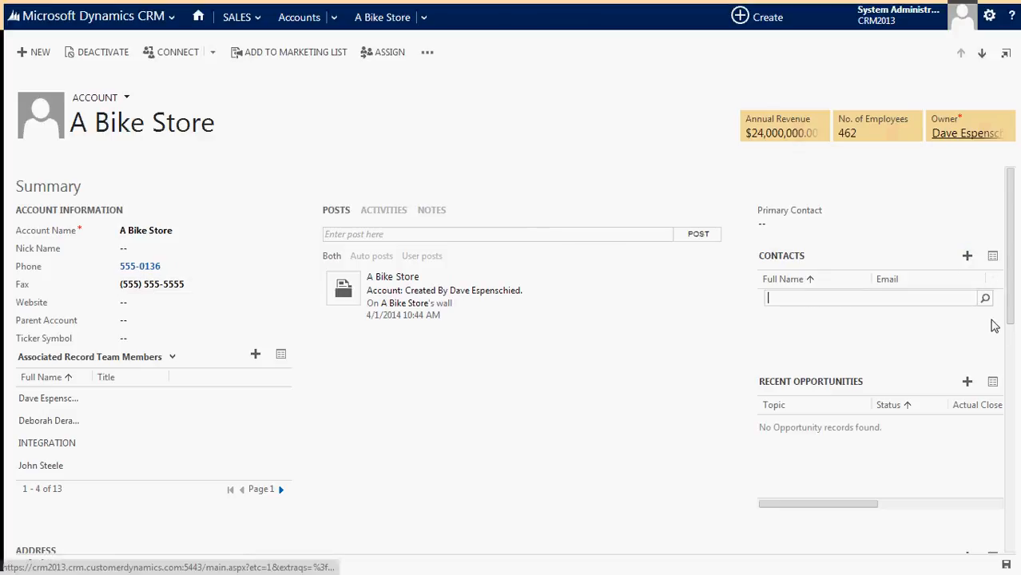
click(871, 297)
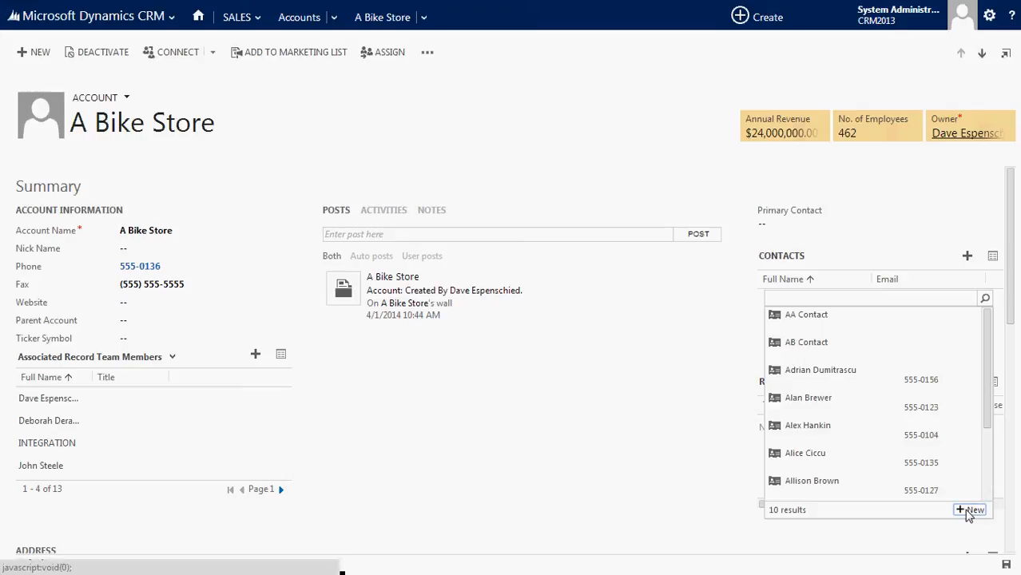
click(971, 510)
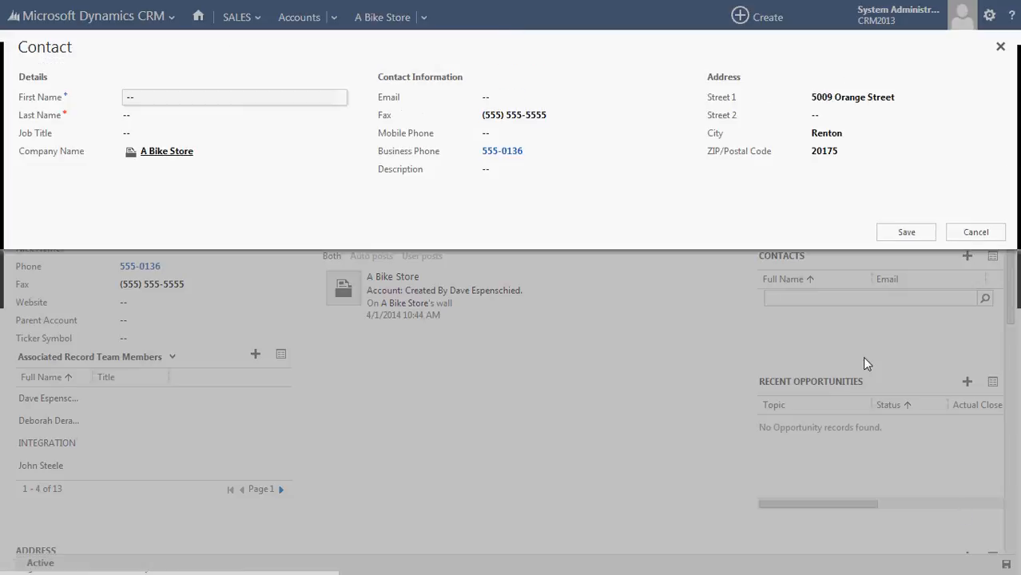